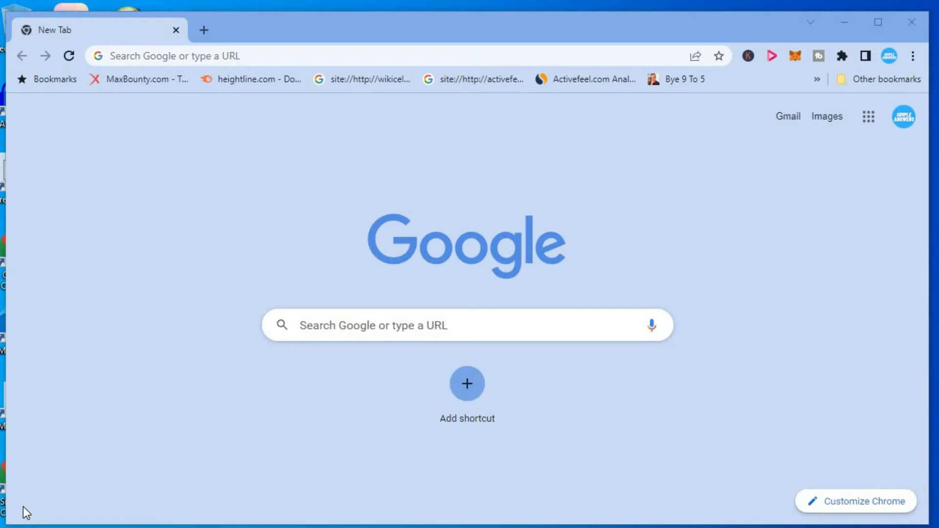
pyautogui.moveTo(232, 273)
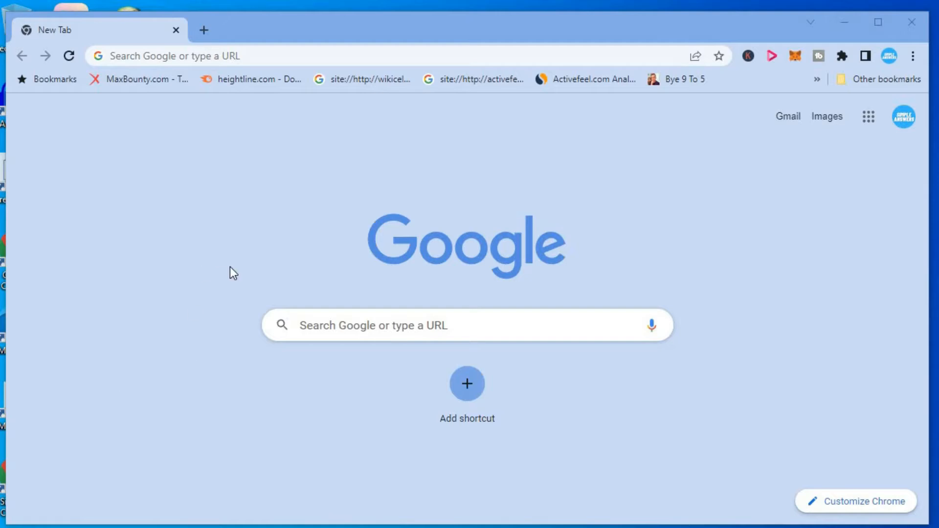
pyautogui.moveTo(423, 102)
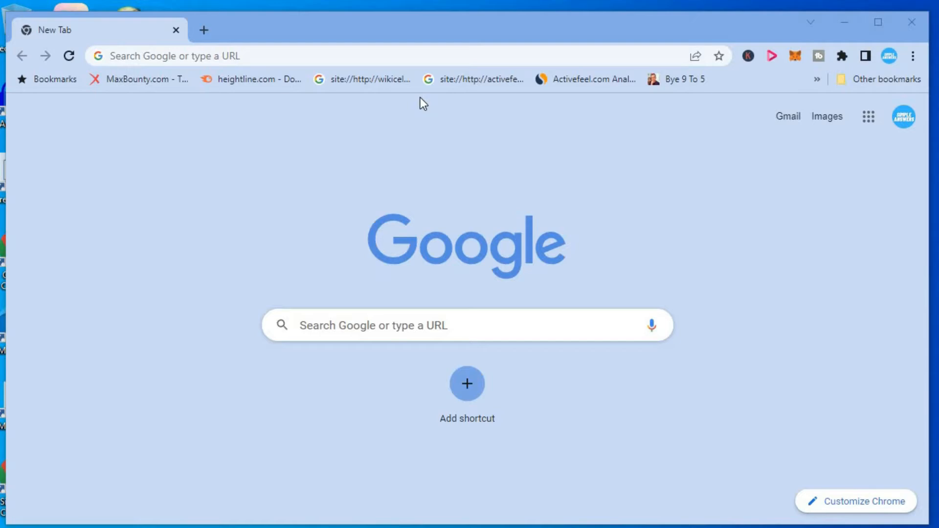
pyautogui.moveTo(487, 132)
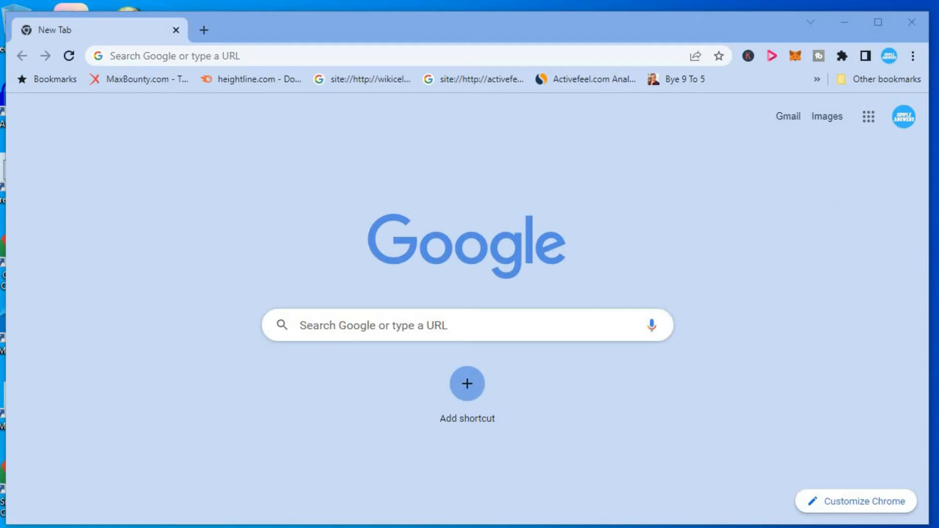
pyautogui.moveTo(915, 56)
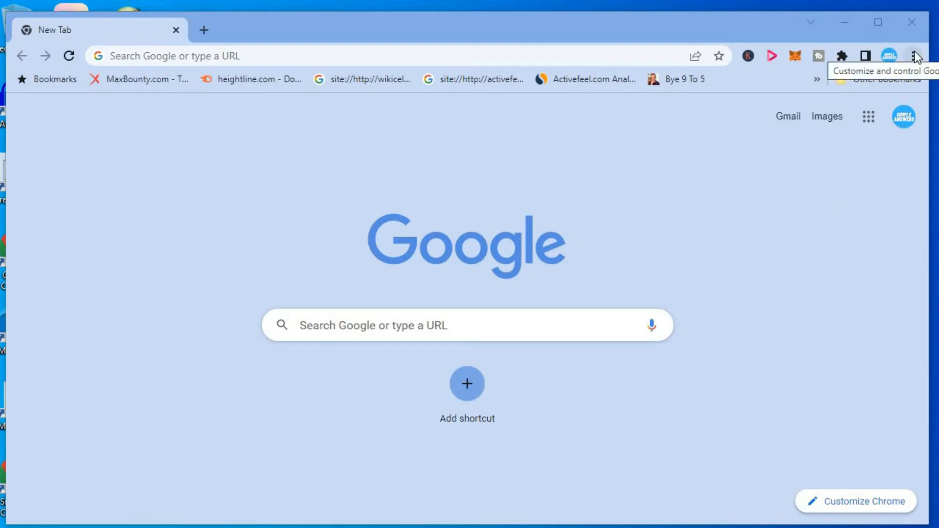
# Go to Settings from Chrome's three-dot Customize and control menu
pyautogui.click(915, 55)
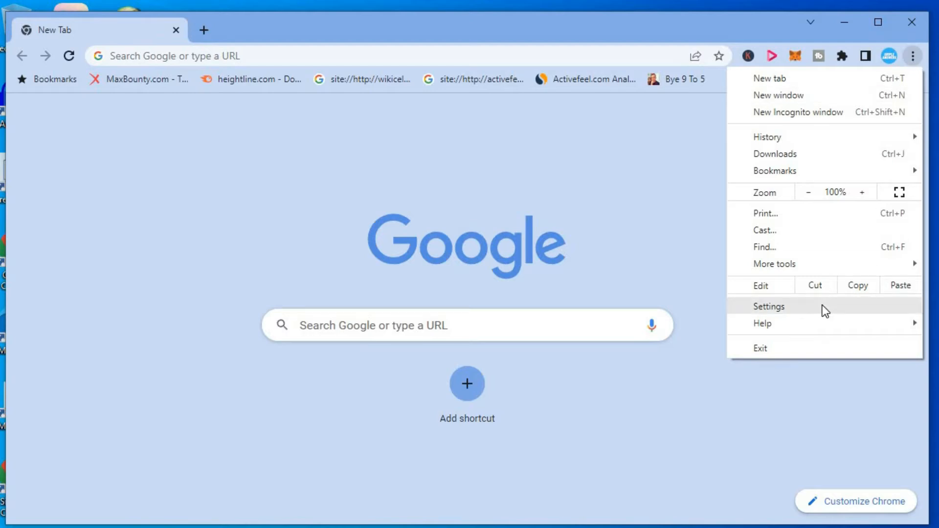
pyautogui.click(768, 306)
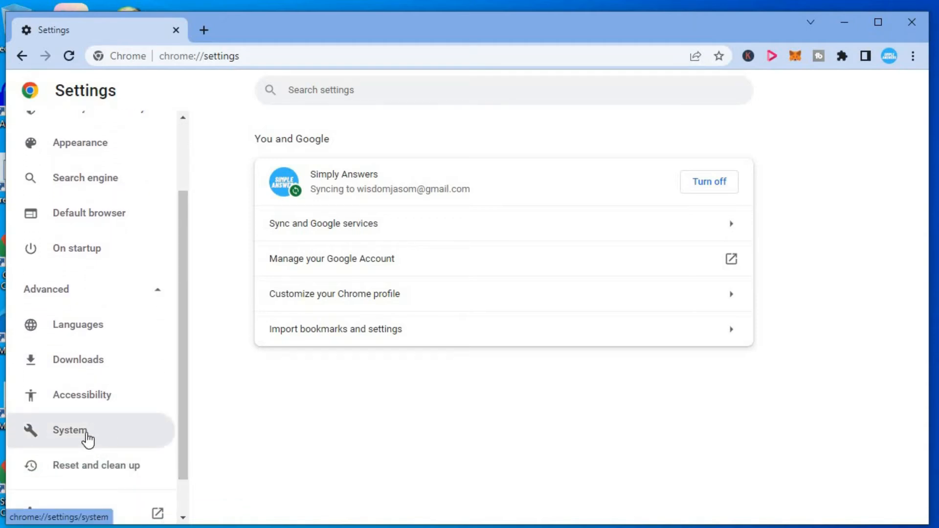
# On the System settings page, switch off 'Use hardware acceleration when available'
pyautogui.click(70, 430)
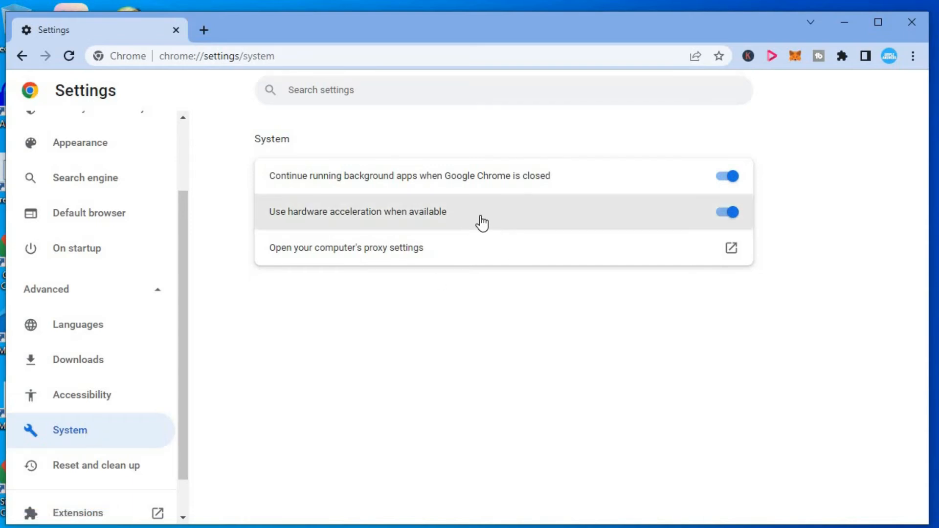
pyautogui.moveTo(451, 224)
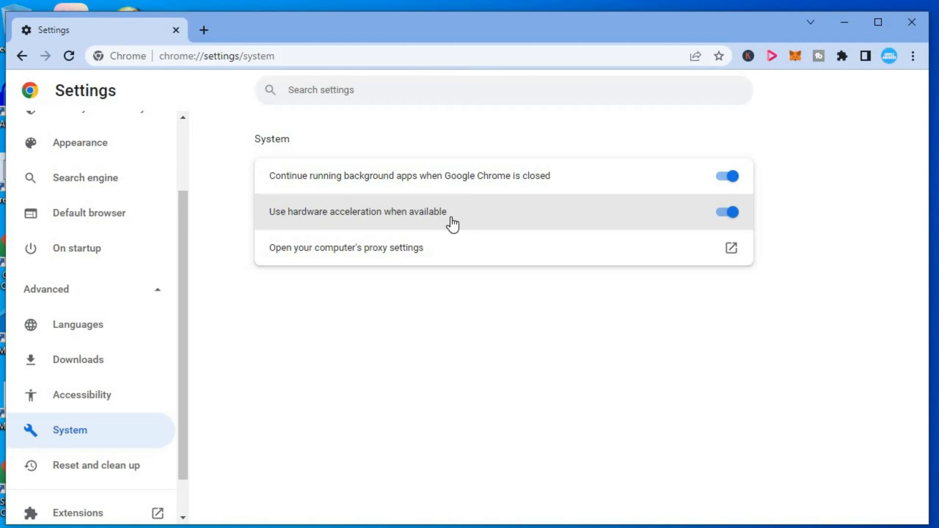
pyautogui.moveTo(659, 213)
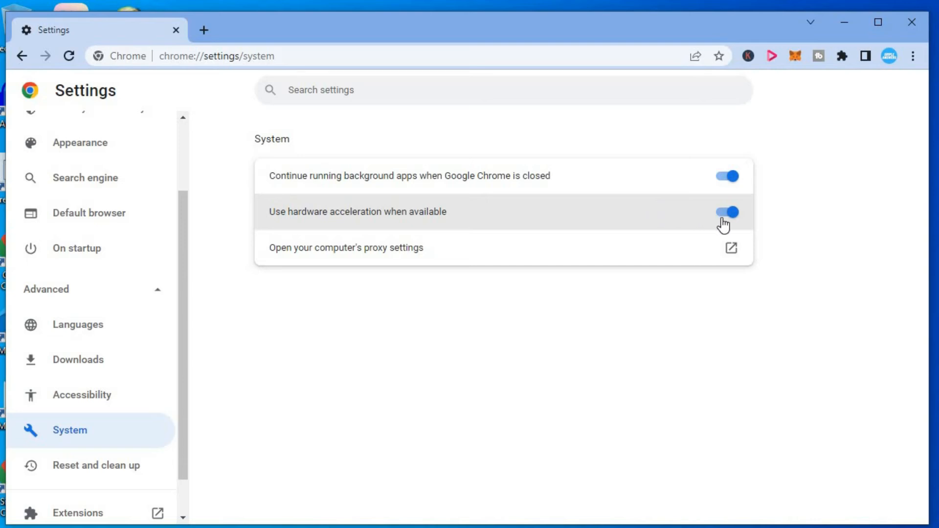
pyautogui.click(726, 211)
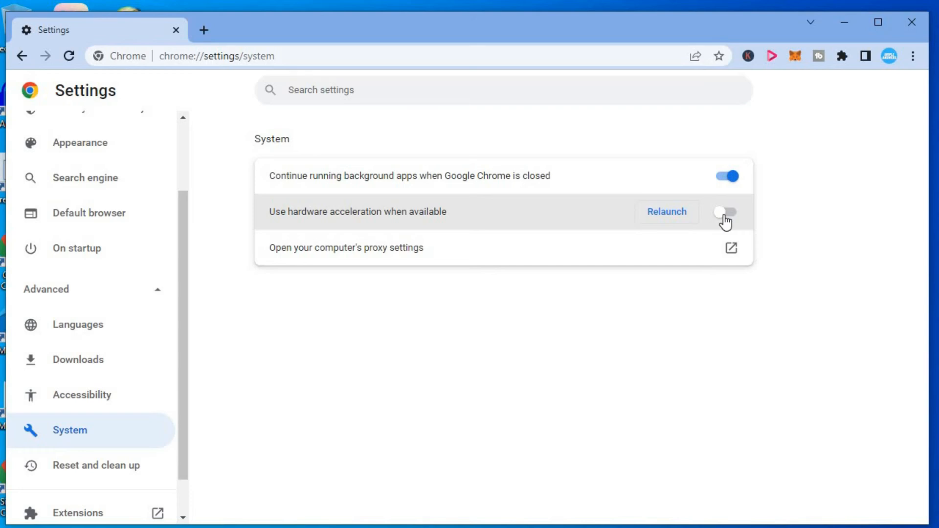
pyautogui.moveTo(709, 213)
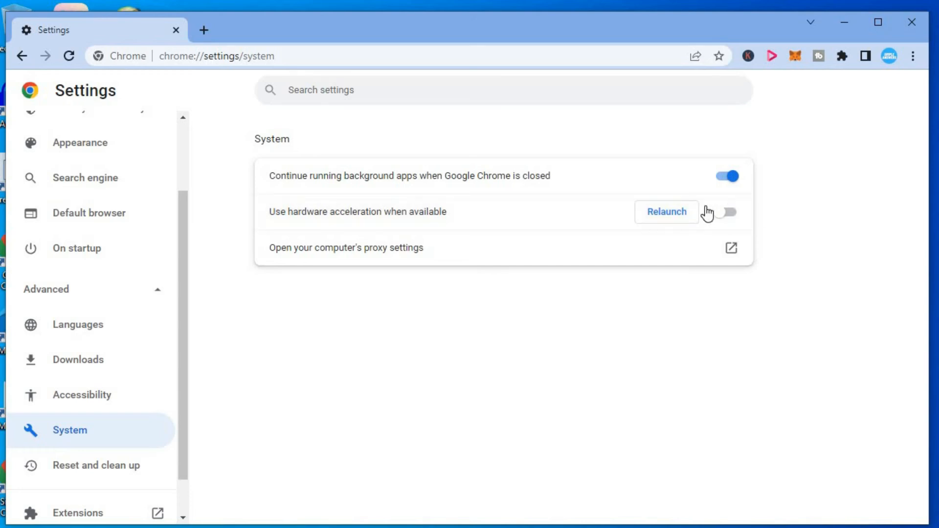
pyautogui.moveTo(805, 174)
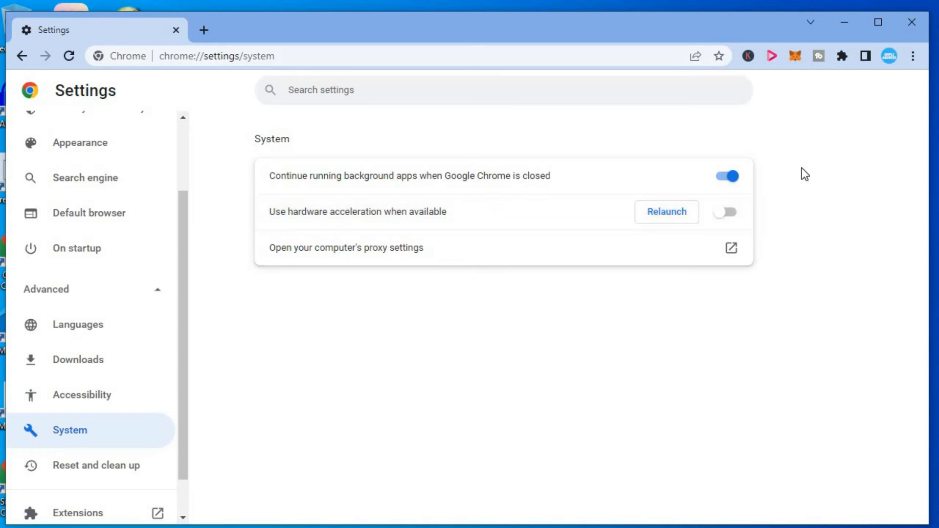
pyautogui.moveTo(816, 123)
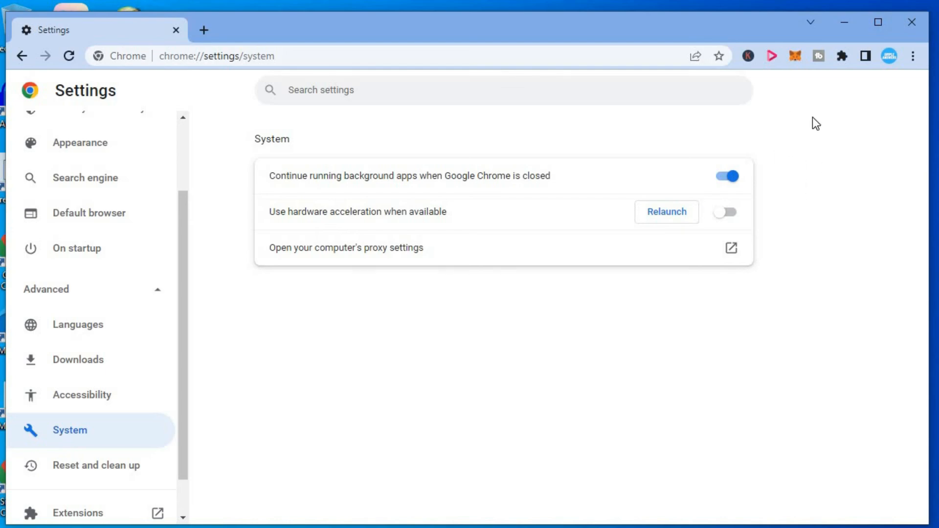
pyautogui.moveTo(802, 149)
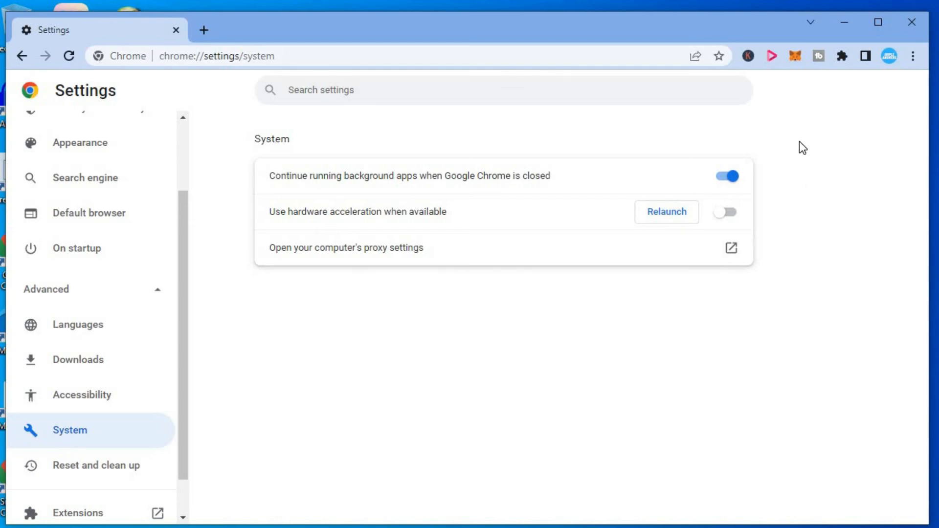